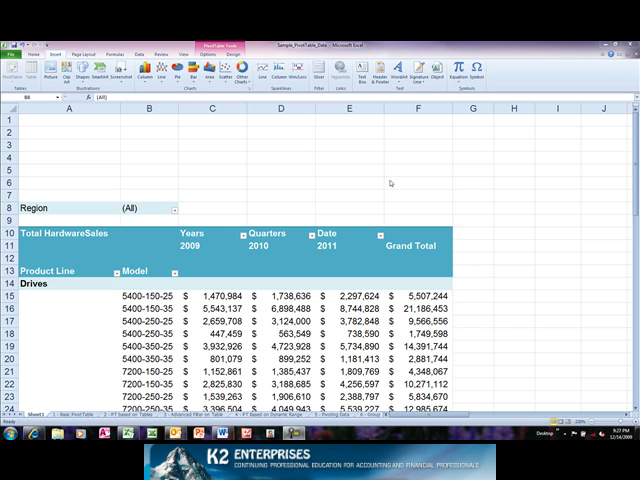
Step: Filter the PivotTable's Region field to multiple selected regions via Select Multiple Items
click(150, 207)
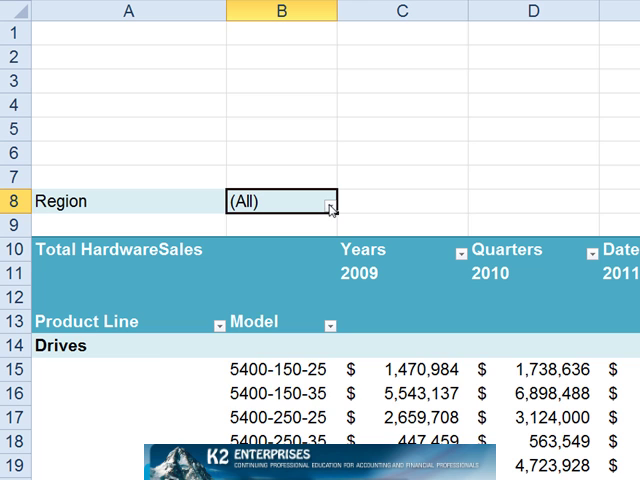
click(329, 201)
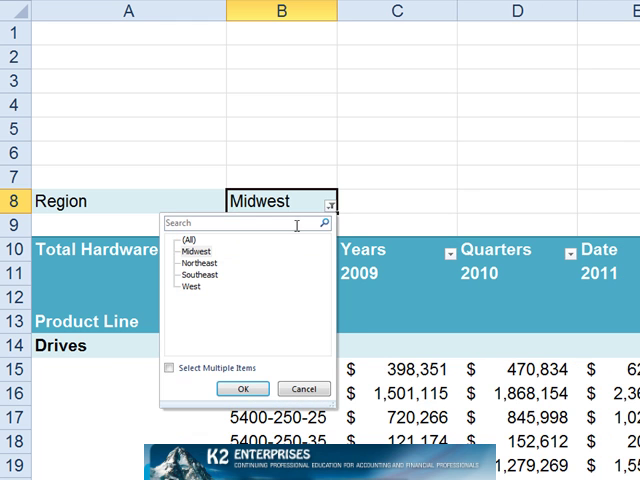
click(171, 368)
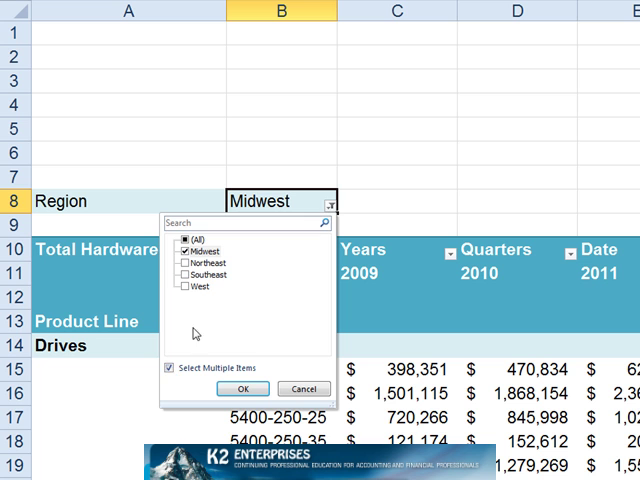
click(183, 287)
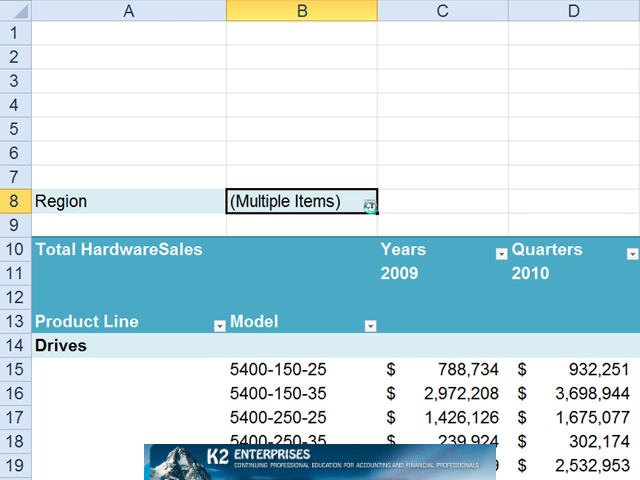
click(372, 201)
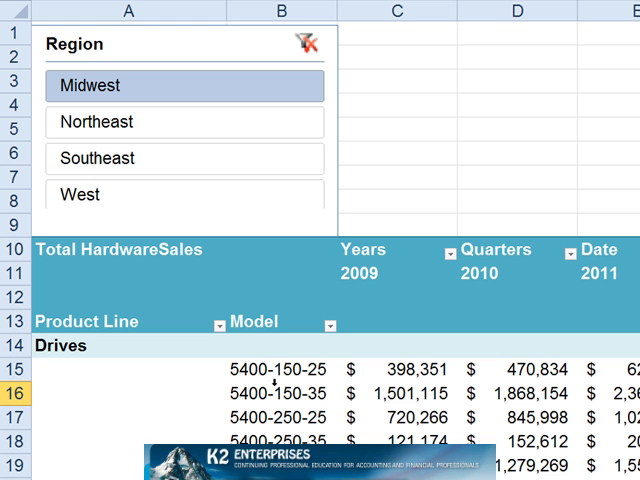
Step: Select a value cell inside the hardware sales PivotTable
click(96, 122)
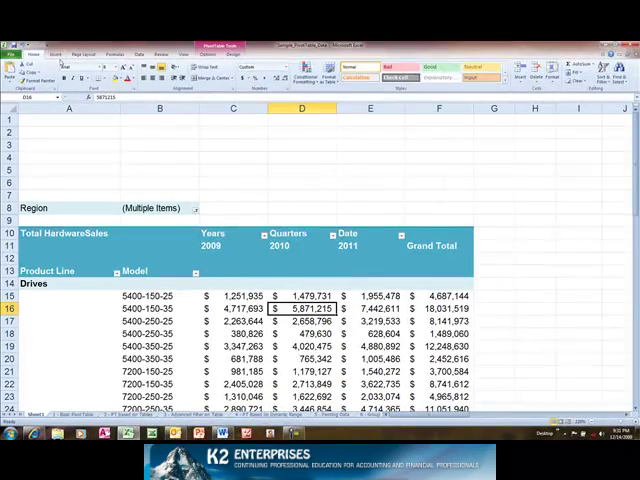
Step: Start inserting a slicer for the PivotTable from the Insert ribbon
click(54, 54)
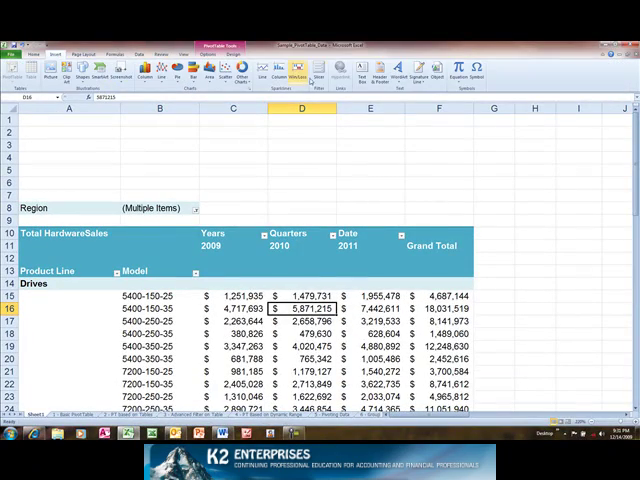
click(318, 62)
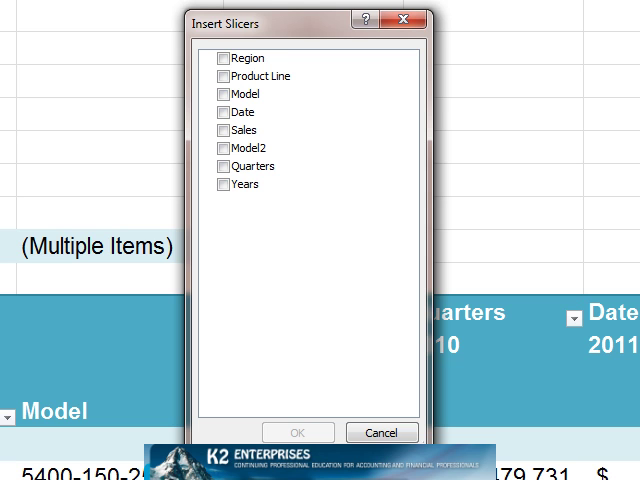
mouse_move(232, 62)
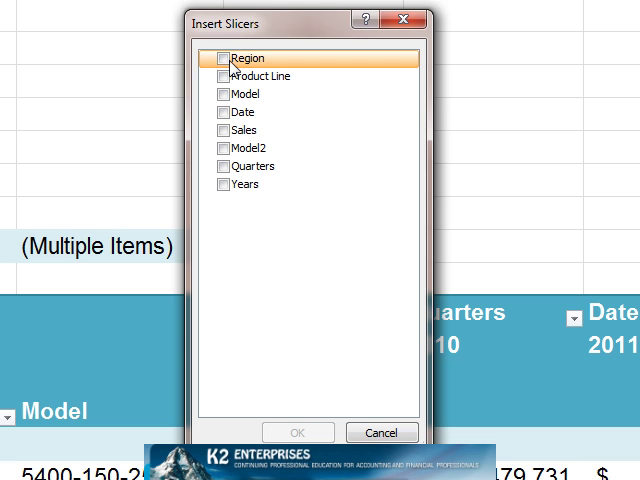
Step: Create a slicer on the Region field in the Insert Slicers dialog
click(221, 58)
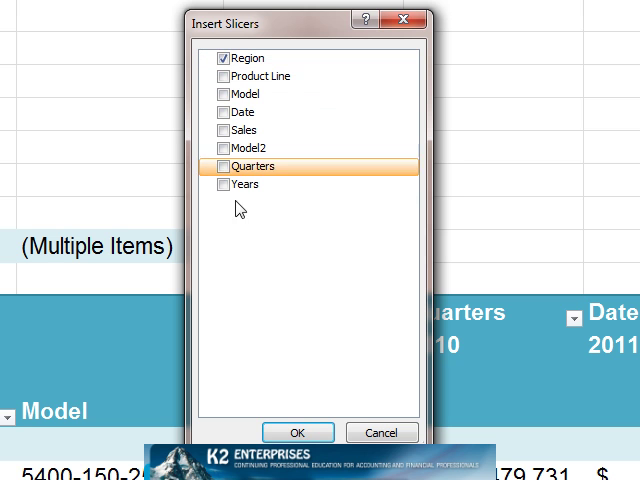
click(298, 431)
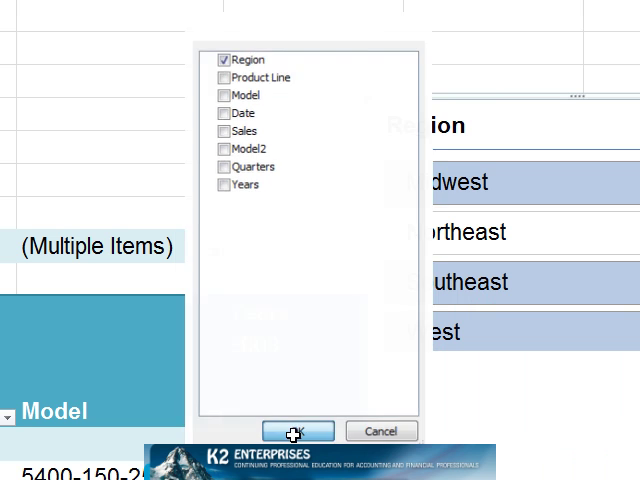